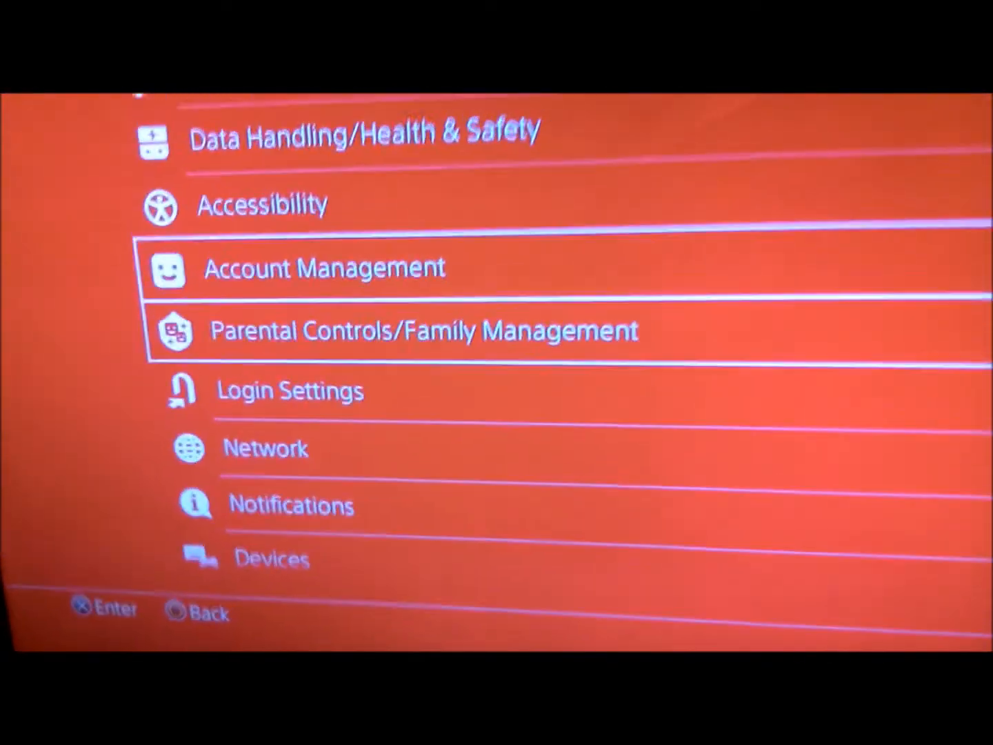
- Open Storage, then the System Storage Applications list to reach its moving options
scroll(down, 3)
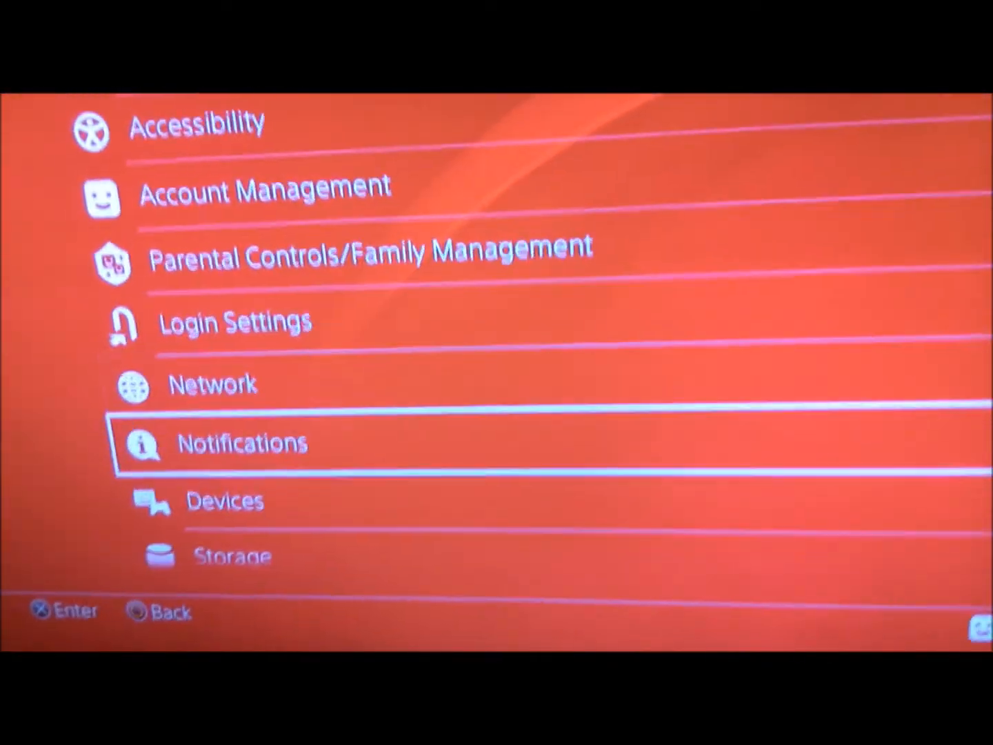
scroll(down, 3)
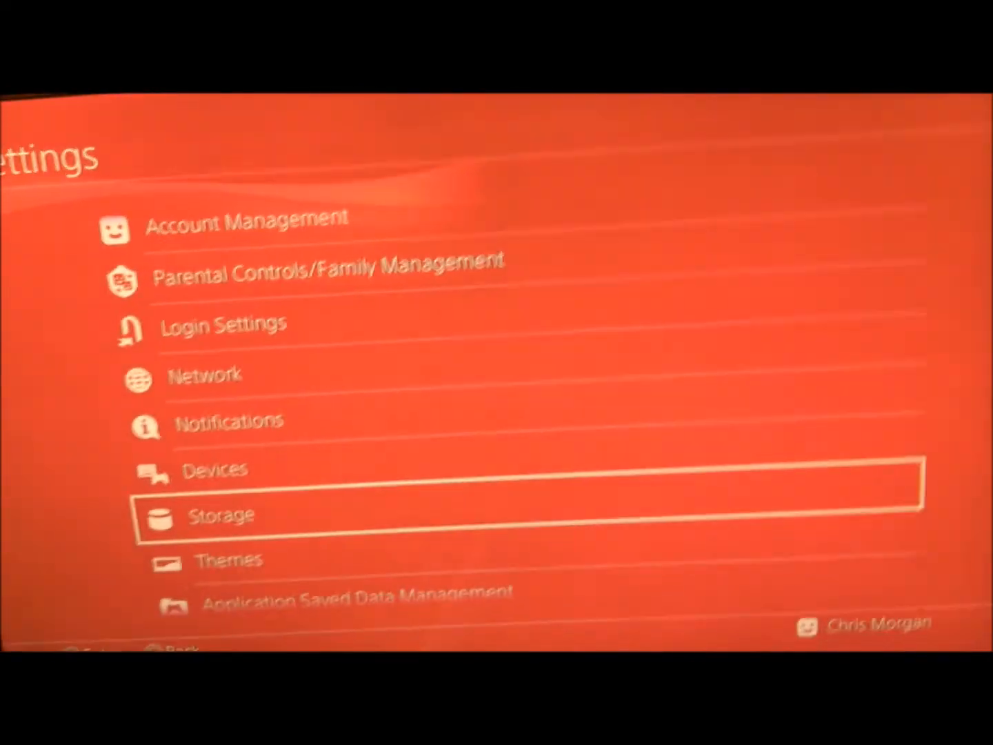
click(221, 514)
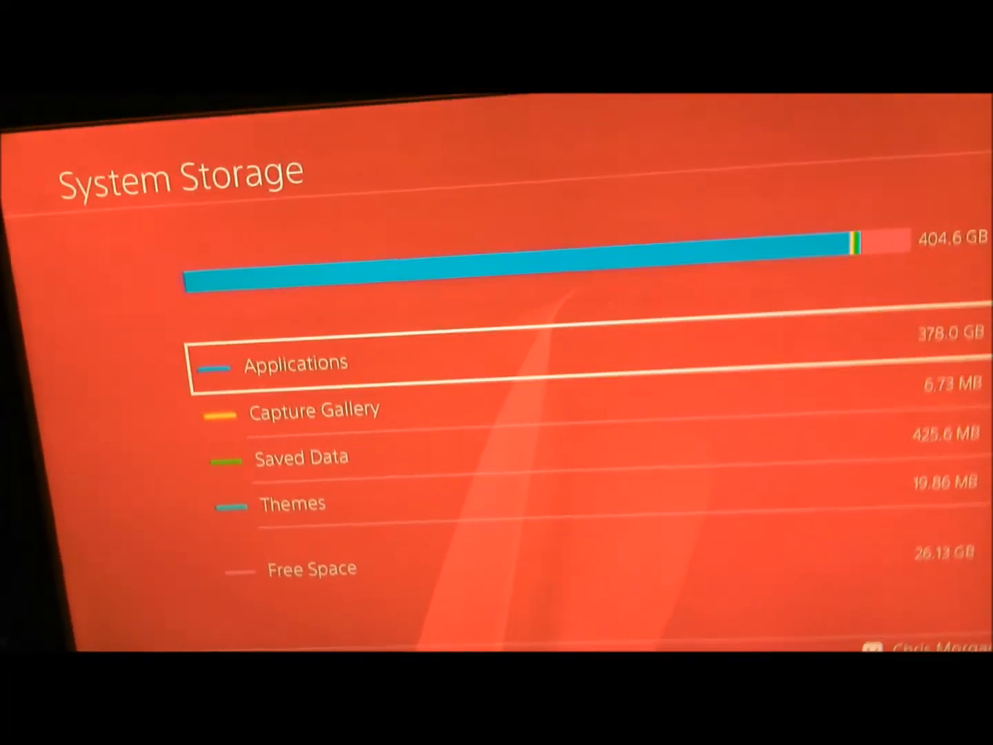
click(295, 364)
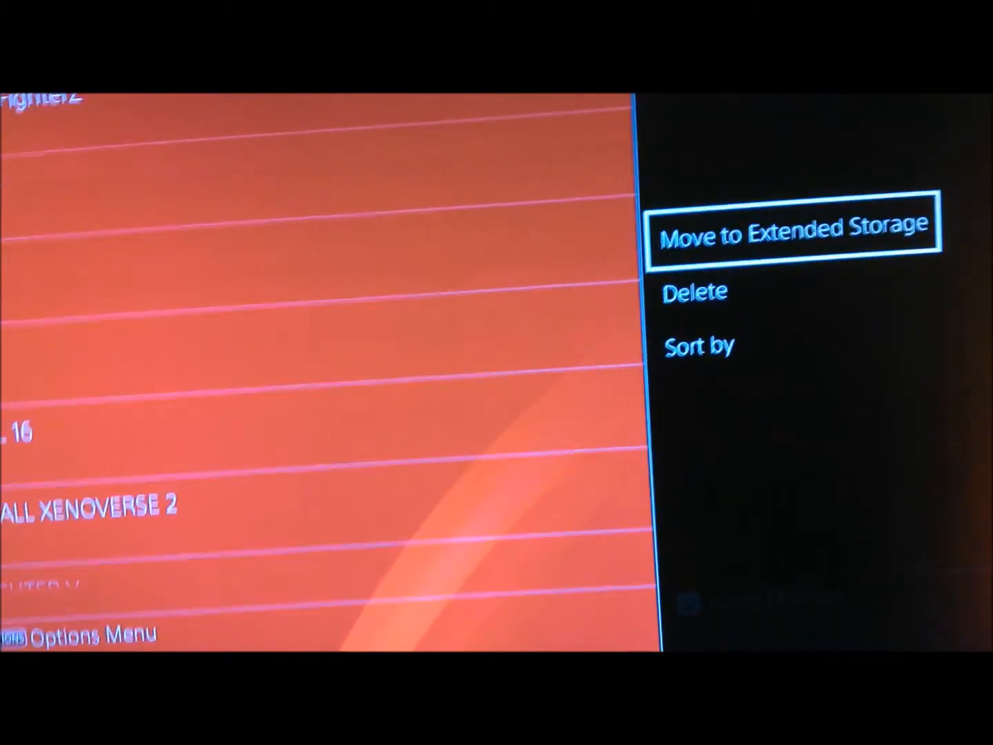
- Choose Move to Extended Storage, tick DRAGON BALL FighterZ, and select Move
click(794, 231)
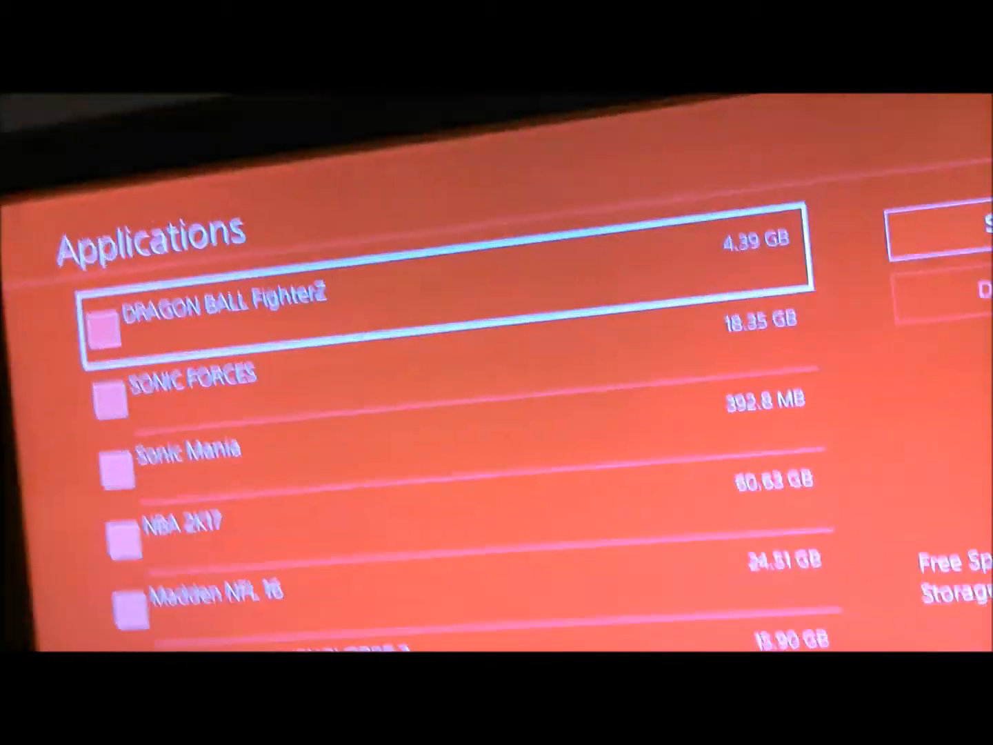
click(106, 326)
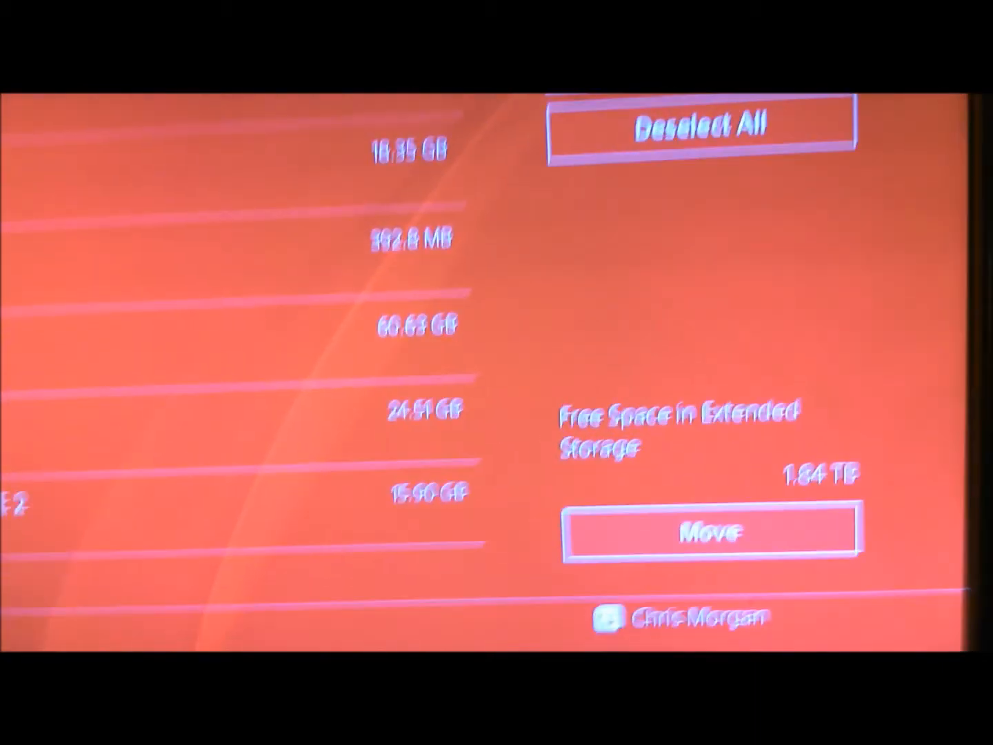
click(707, 530)
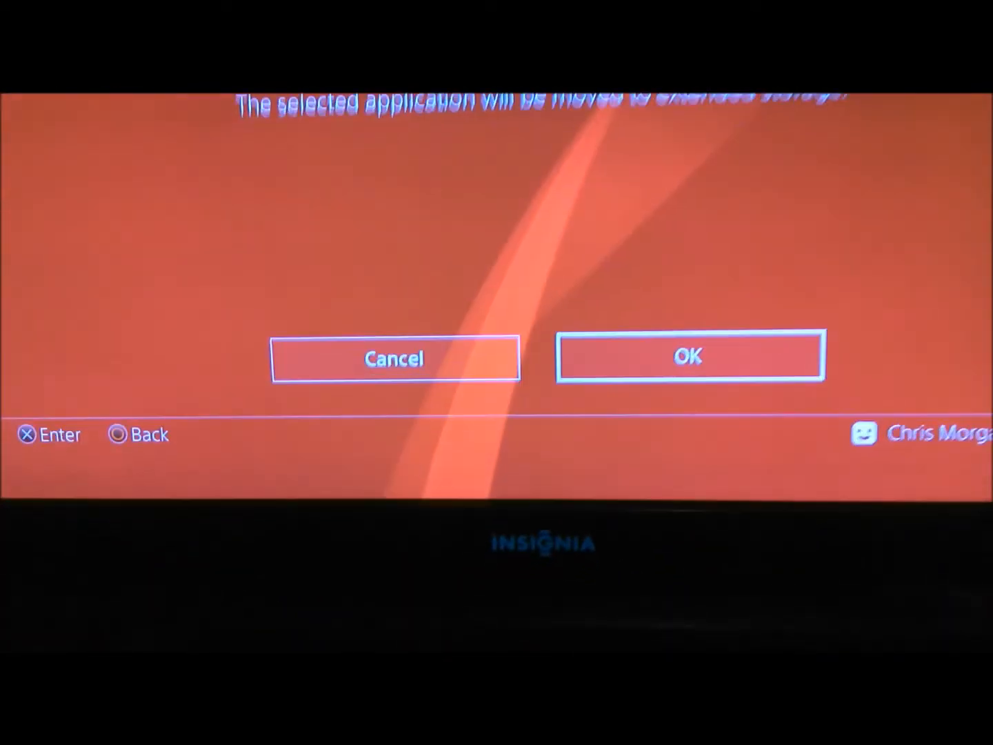
click(691, 357)
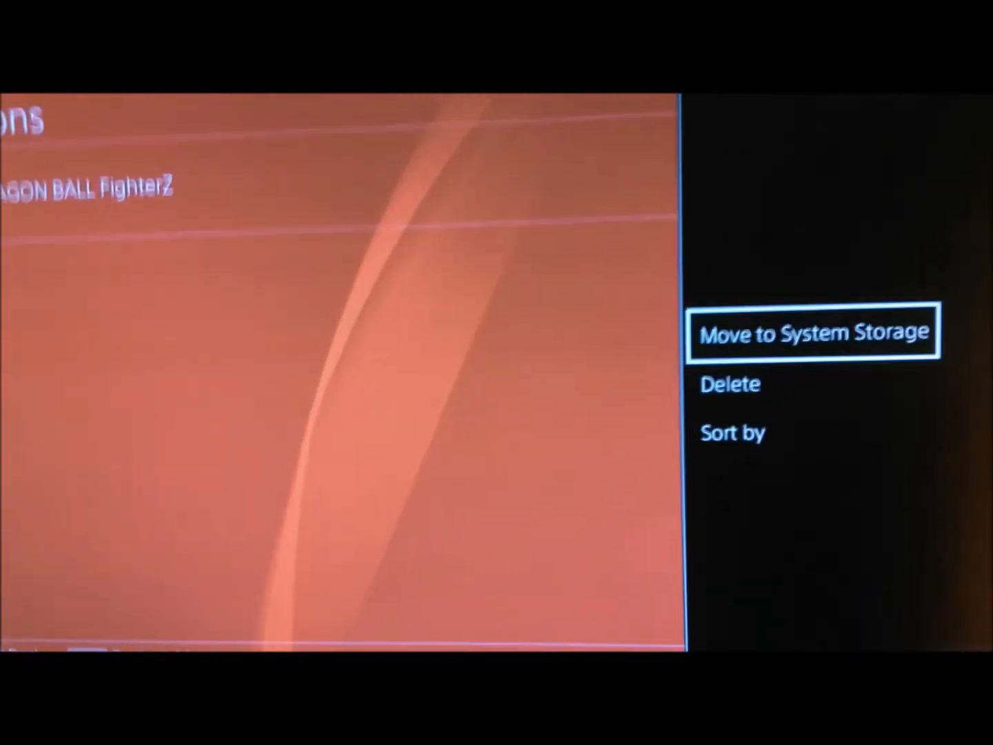
- Choose Move to System Storage for DRAGON BALL FighterZ and select Move
click(815, 332)
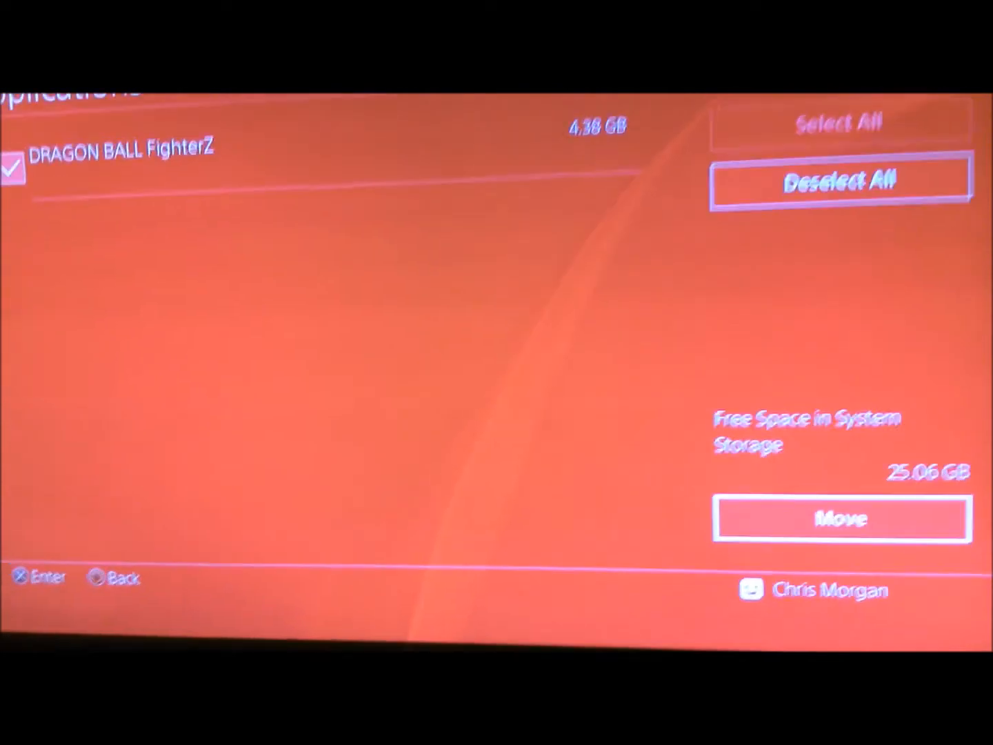
click(842, 518)
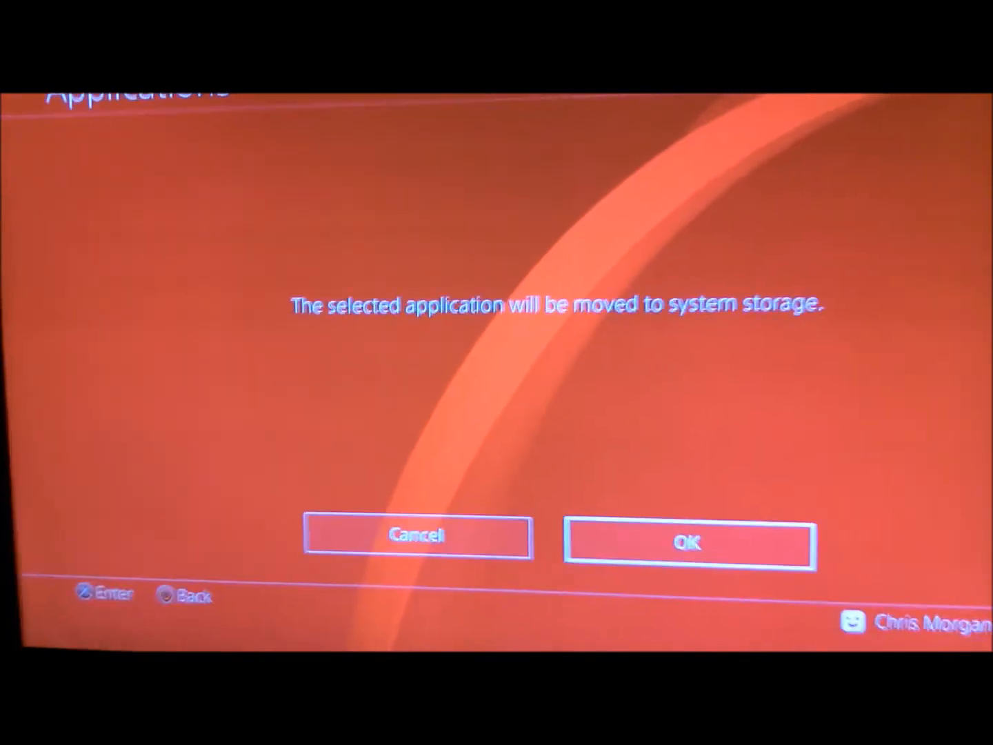
- Confirm the move, then view DRAGON BALL FighterZ in System Storage Applications
click(691, 542)
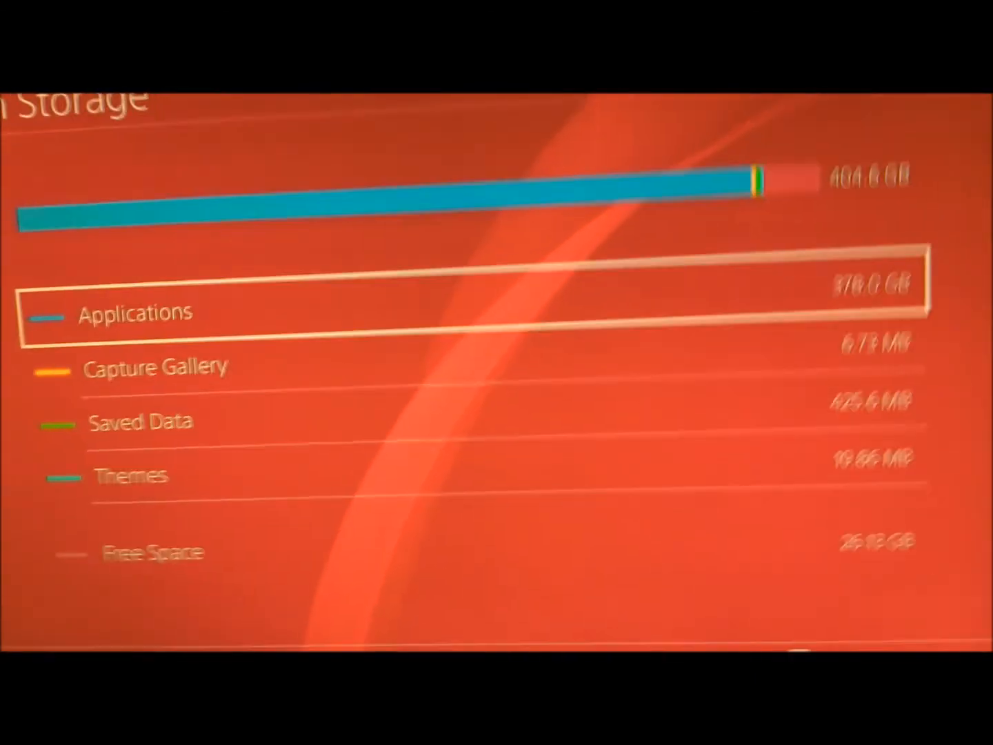
click(134, 313)
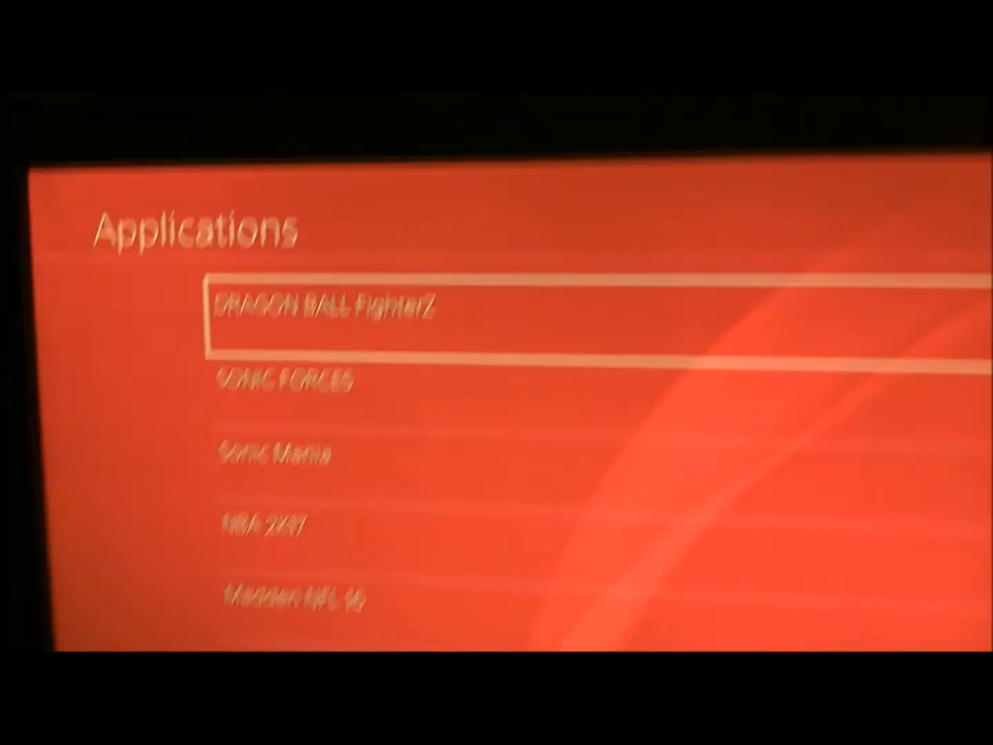